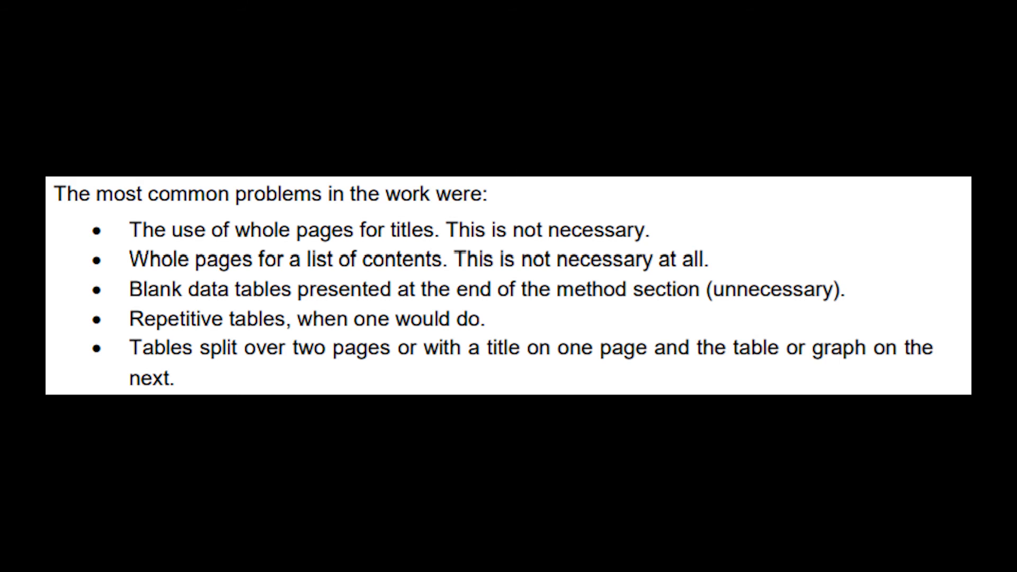
key(right)
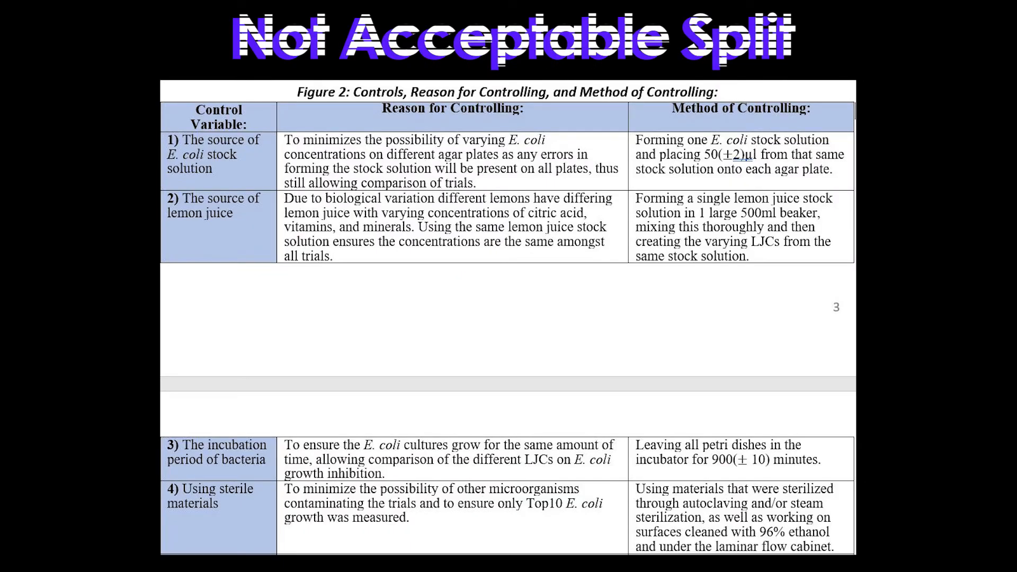